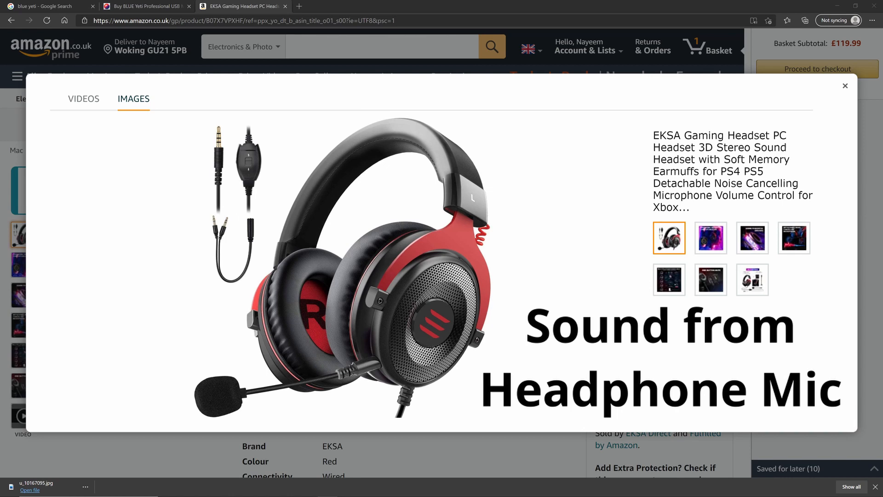
pyautogui.moveTo(31, 178)
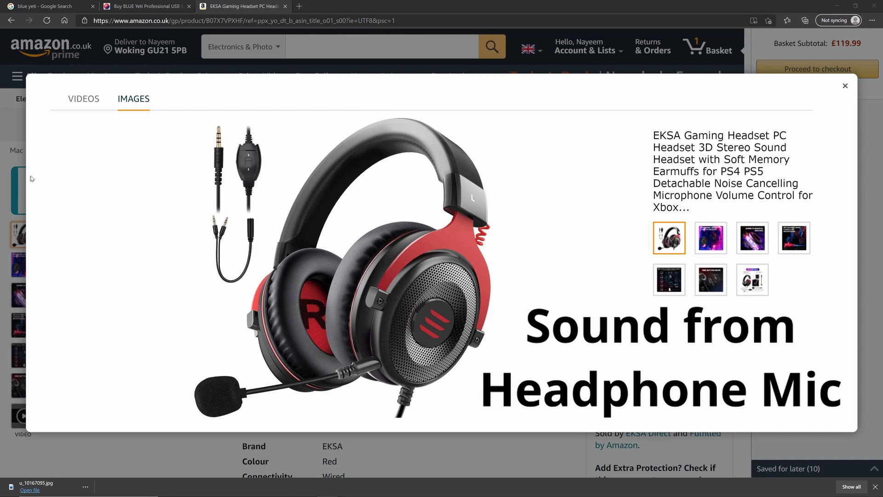
pyautogui.moveTo(845, 86)
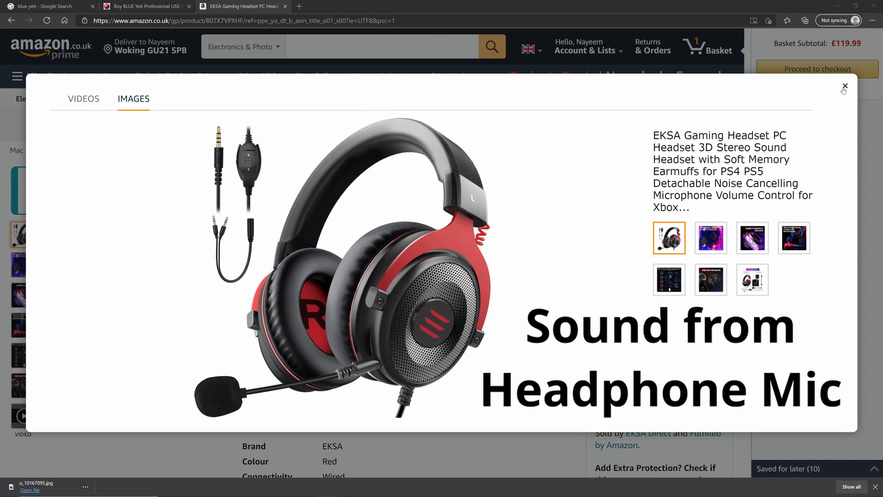
pyautogui.moveTo(334, 300)
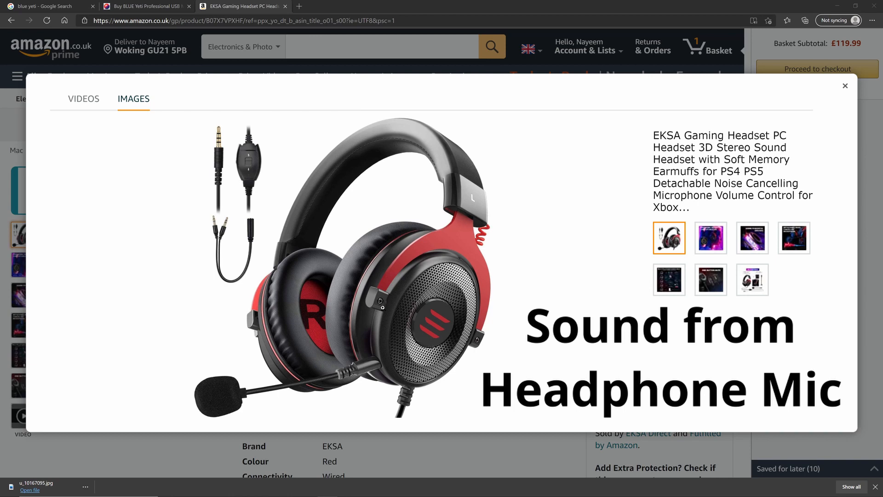
pyautogui.moveTo(192, 457)
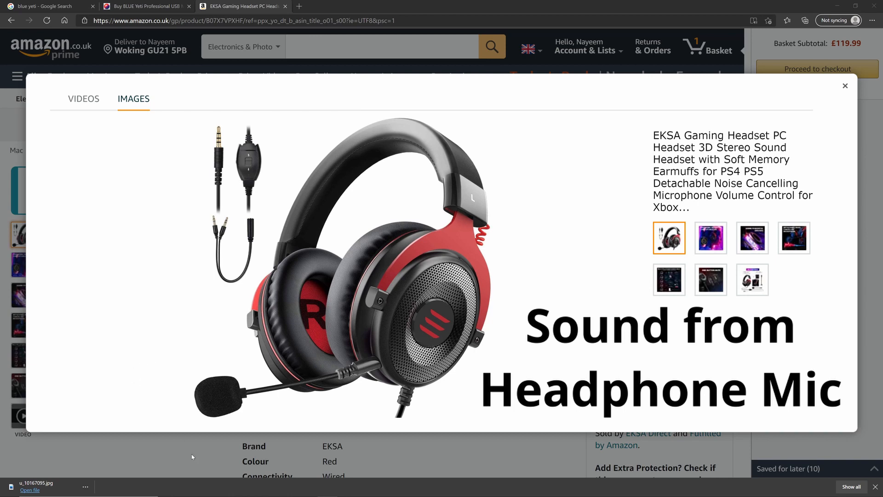
pyautogui.moveTo(211, 363)
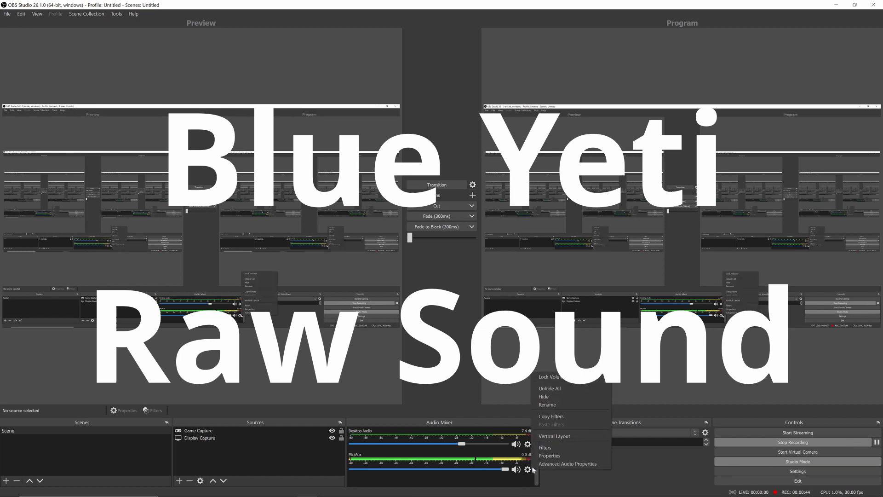
# Add a Noise Suppression filter with the default name to the Mic/Aux source.
pyautogui.click(543, 447)
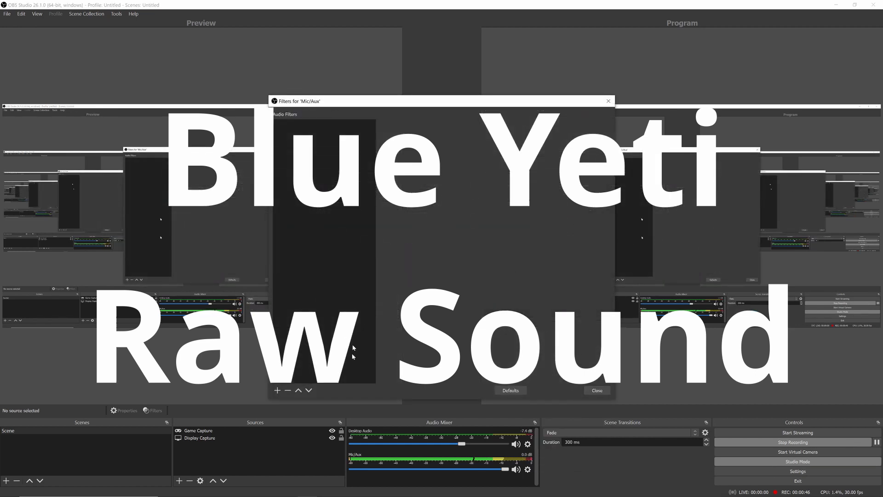
pyautogui.click(277, 390)
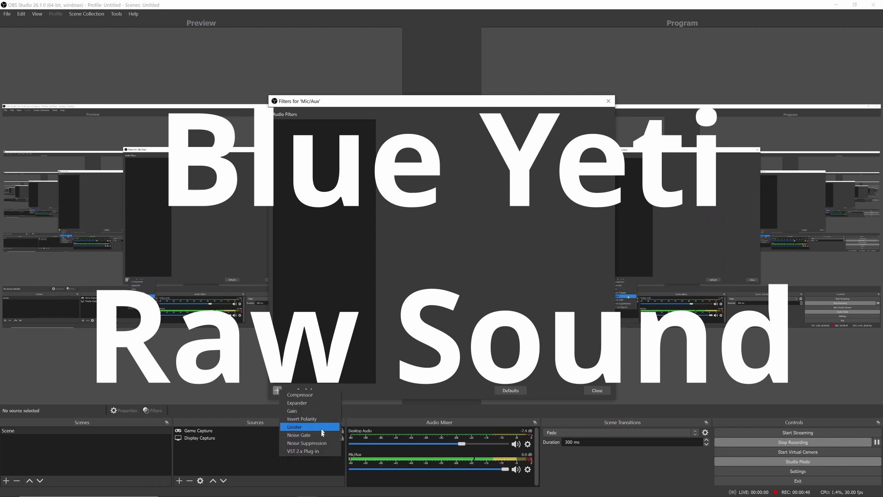
pyautogui.click(308, 442)
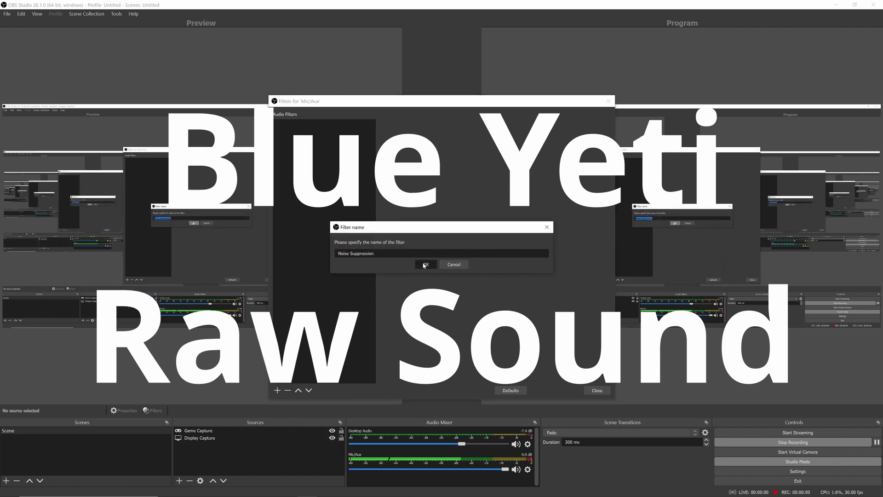
pyautogui.click(425, 265)
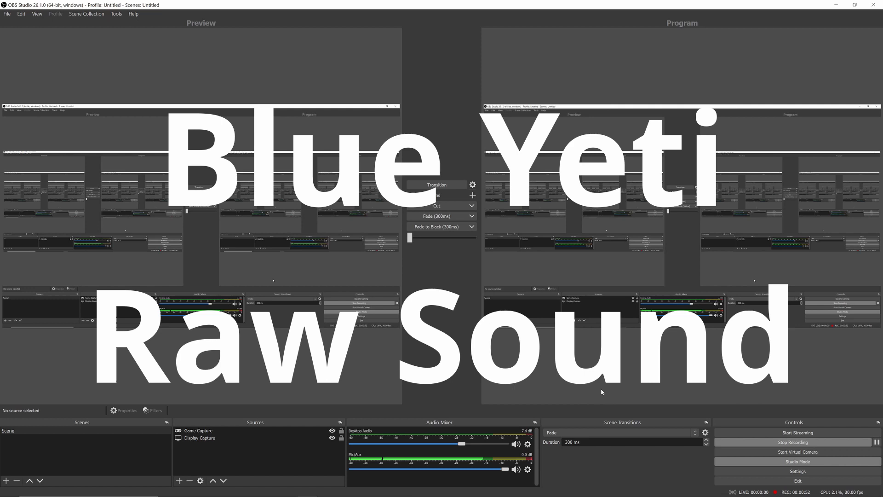